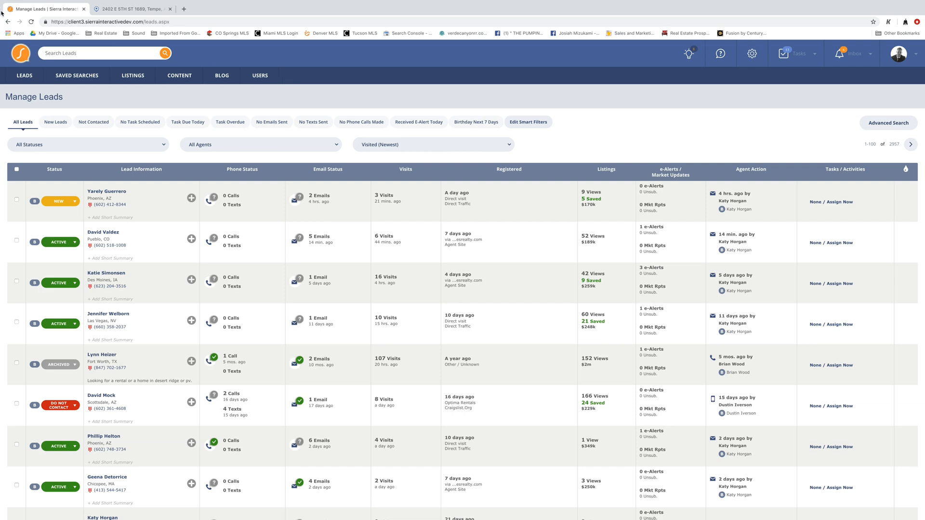
Switch from the Sierra leads list to the Kenneth James Realty website tab
click(24, 75)
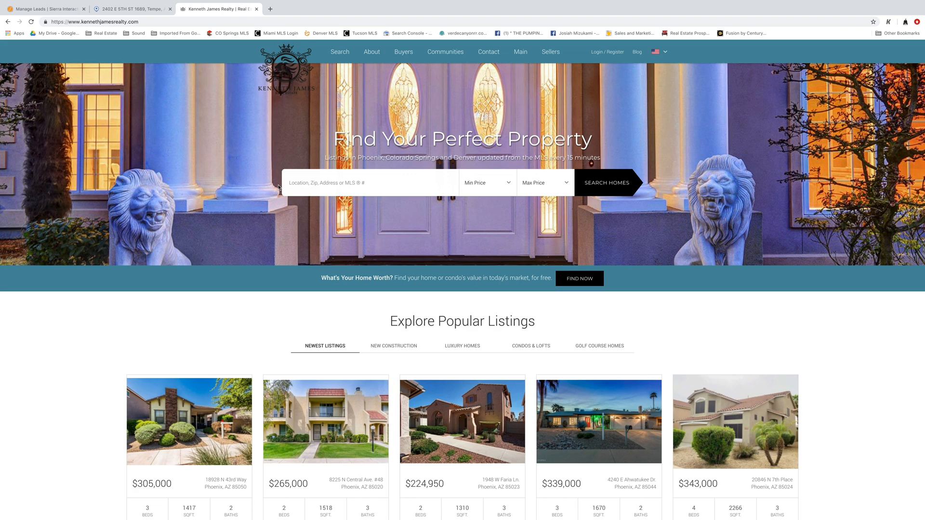
Look up MLS number 5888197 and open the 2402 E 5th Street #1689 Tempe listing
click(131, 8)
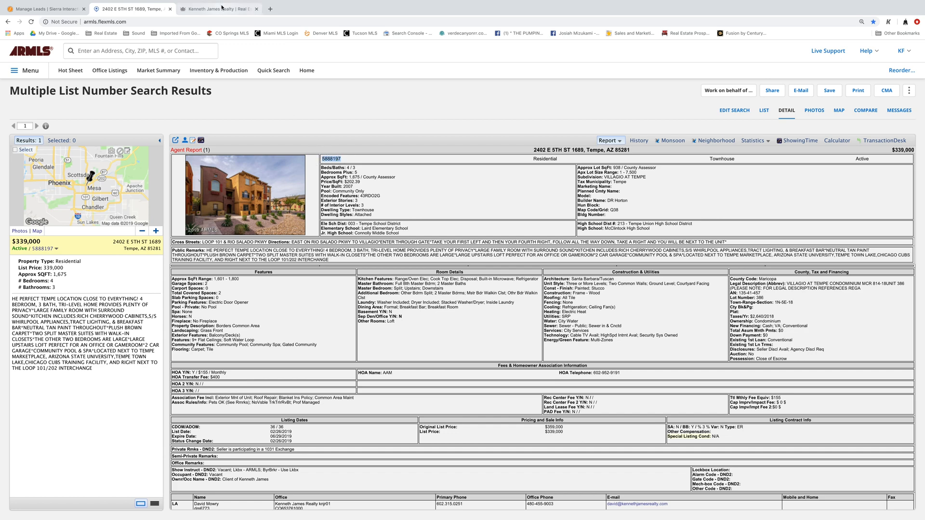
click(218, 9)
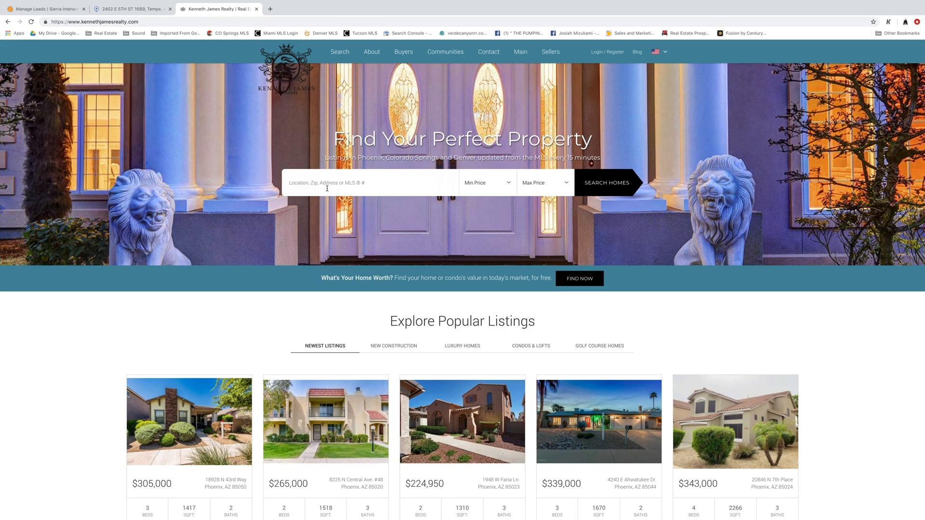
text(5888197)
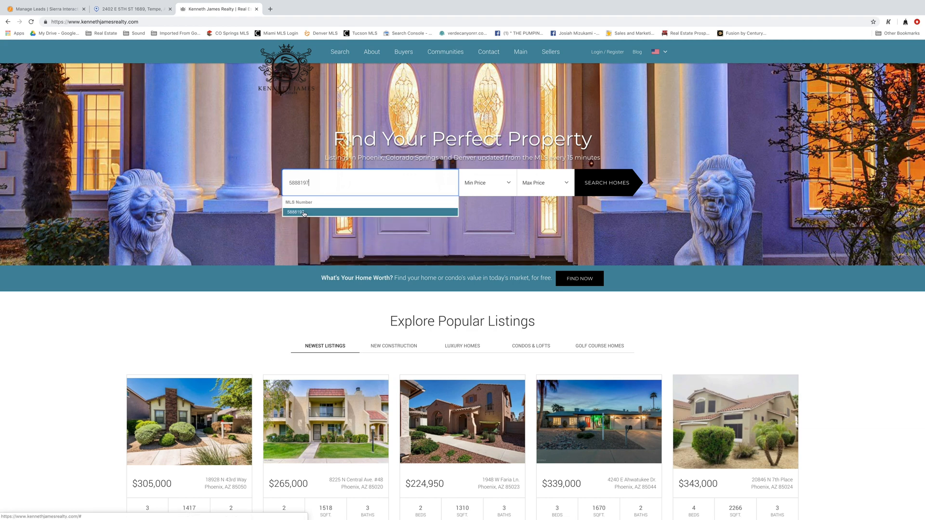
click(303, 213)
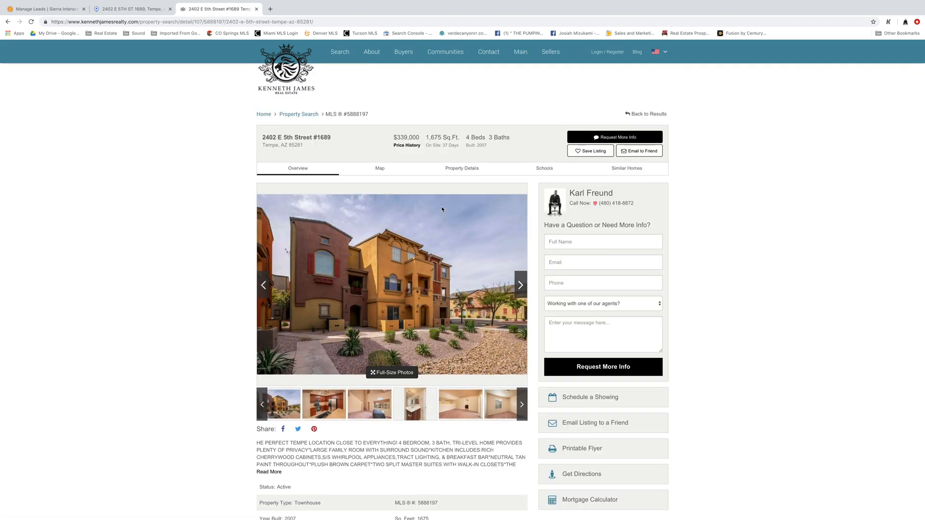
mouse_move(187, 178)
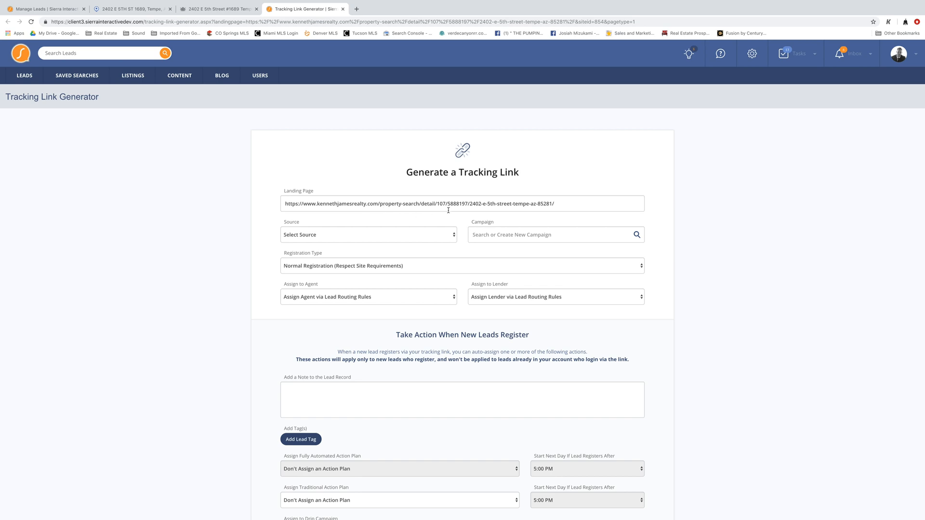
Set the tracking link source to Facebook and the campaign to Facebook 1
scroll(down, 3)
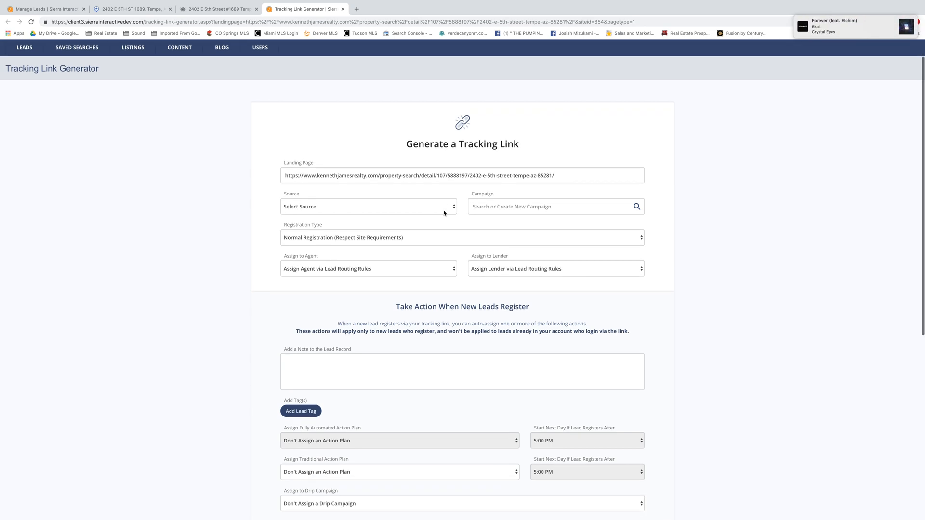
click(368, 206)
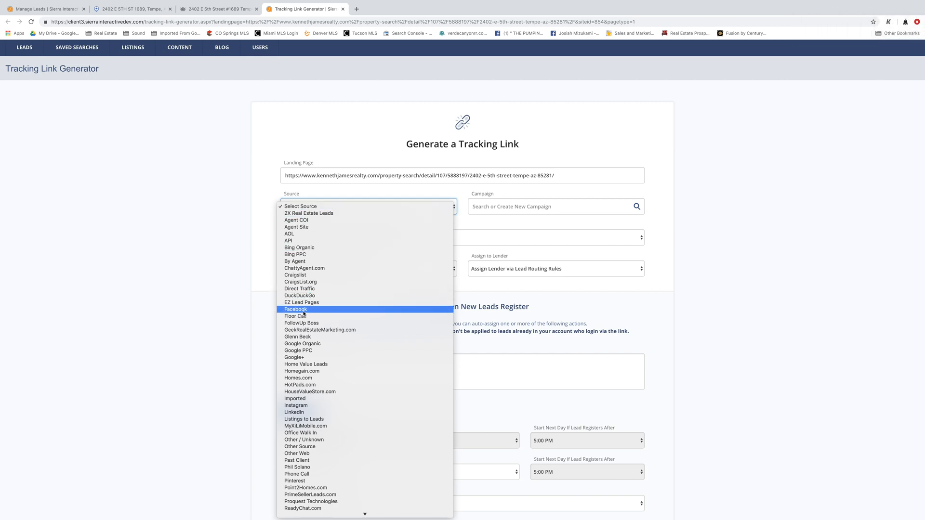
click(295, 309)
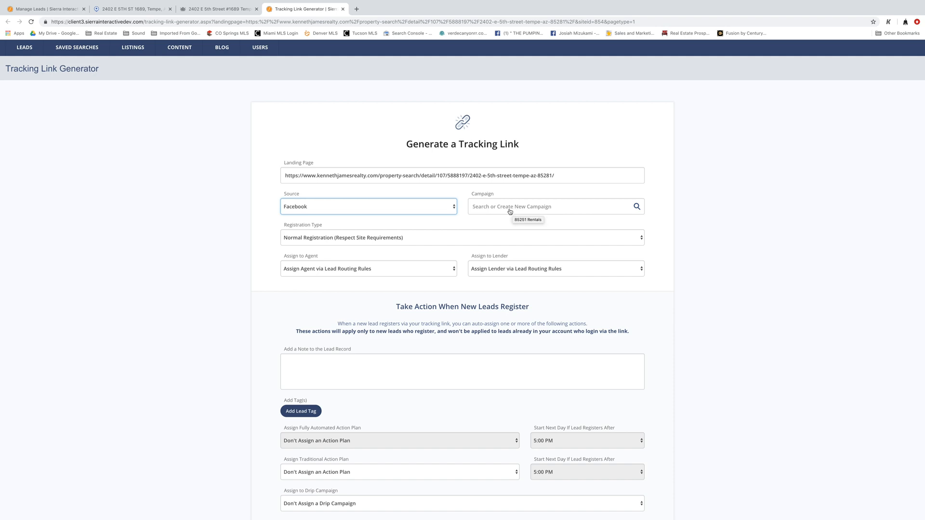
click(553, 207)
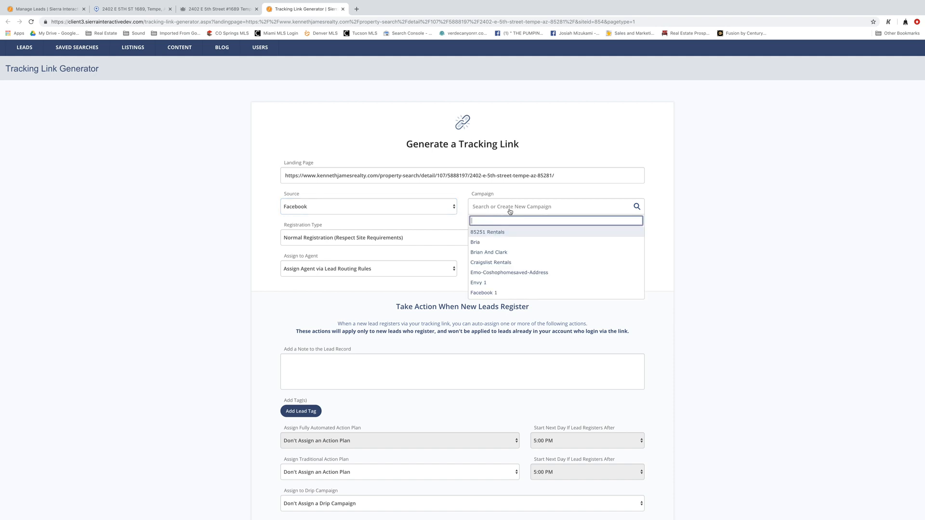
mouse_move(503, 263)
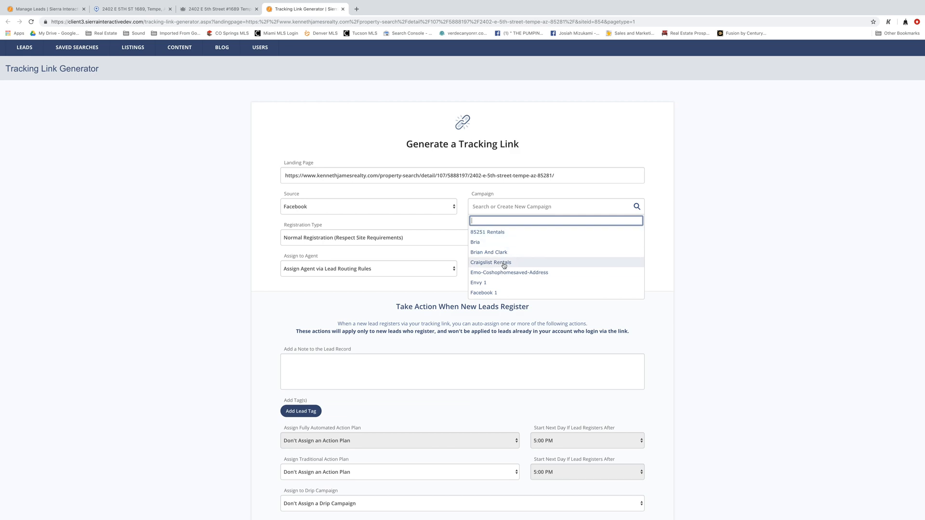
scroll(down, 3)
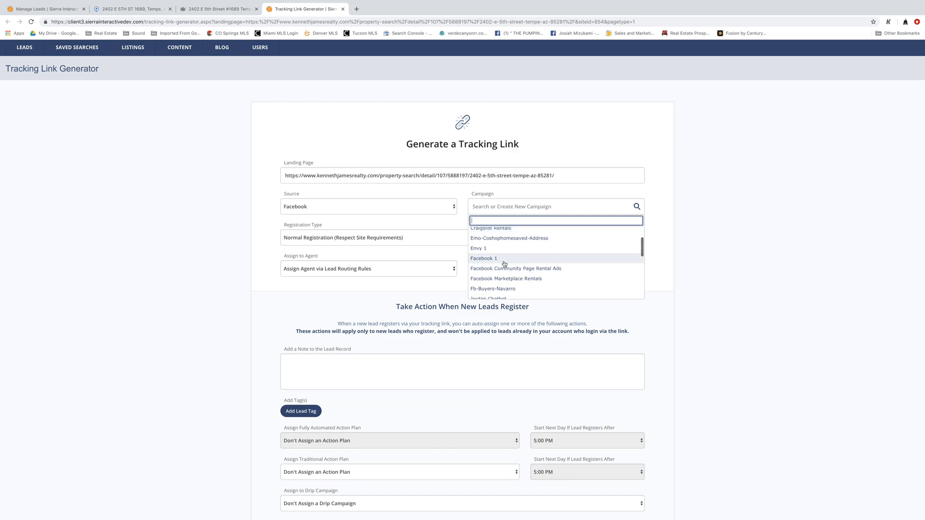
scroll(down, 3)
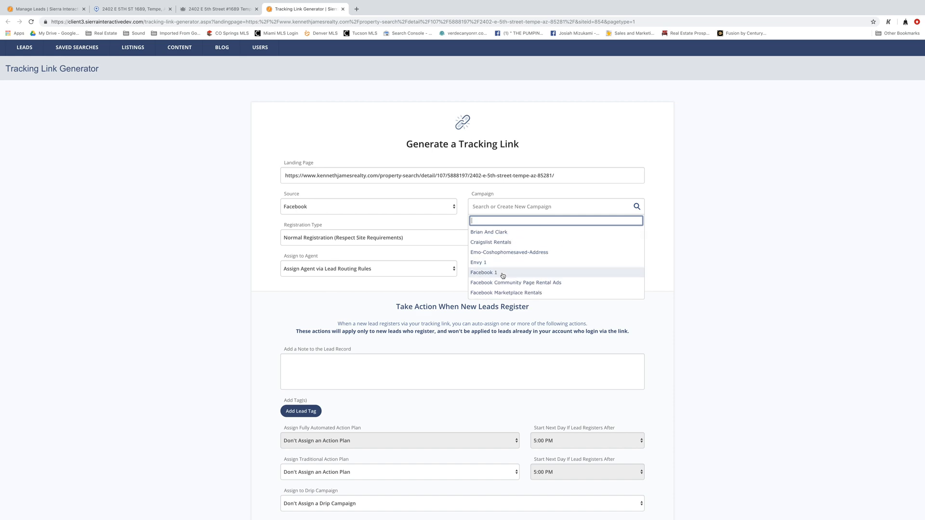
click(483, 273)
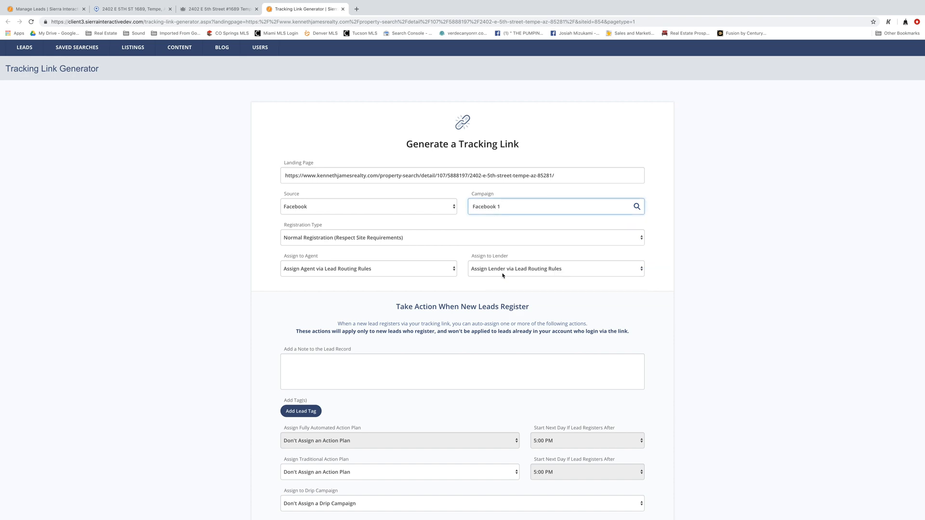
mouse_move(303, 237)
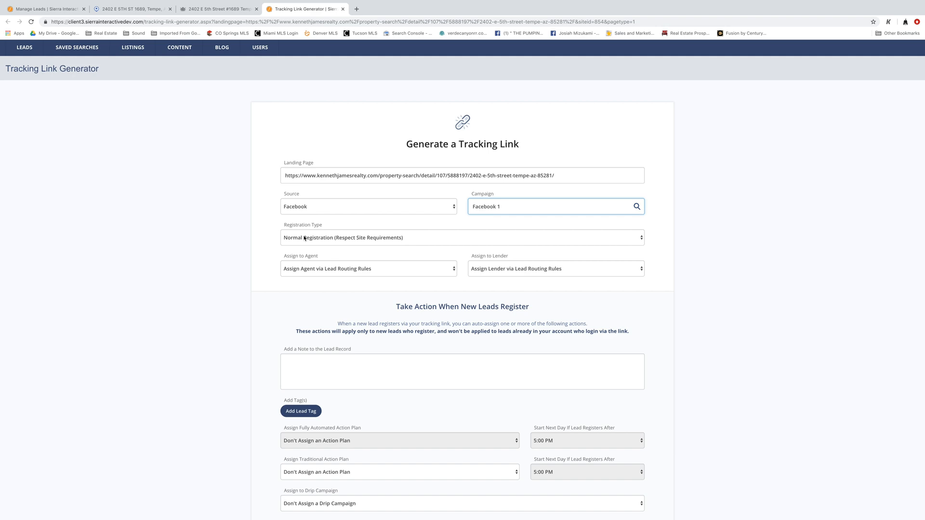
Choose Facebook Style (Listing Detail Pages Only) as the link's registration type
click(462, 237)
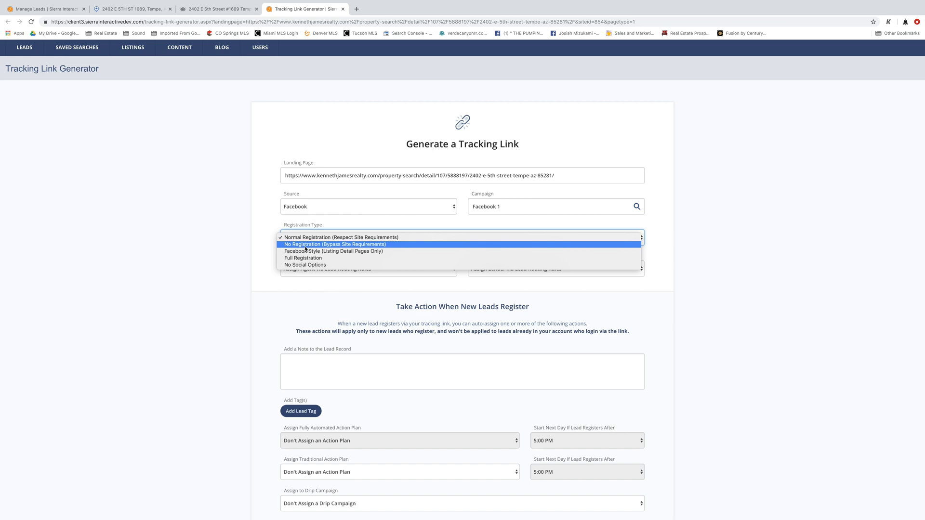
mouse_move(333, 250)
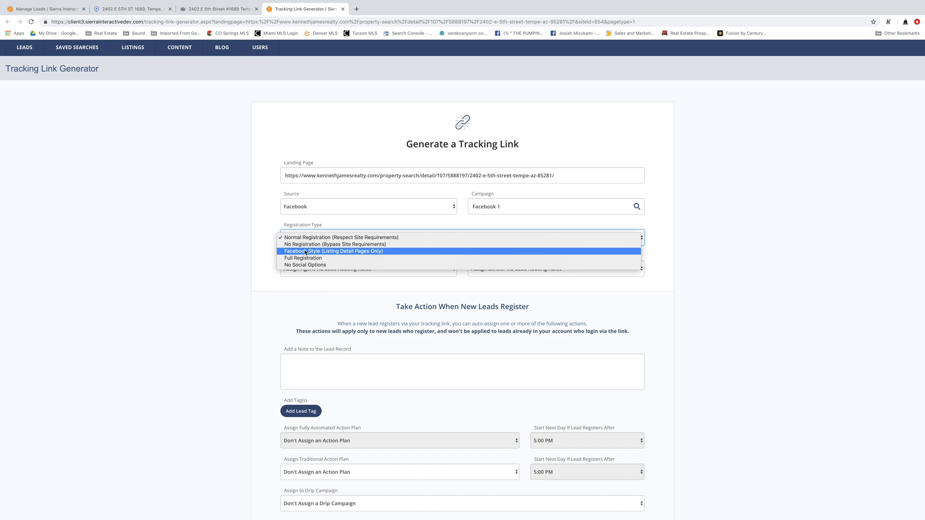
mouse_move(303, 258)
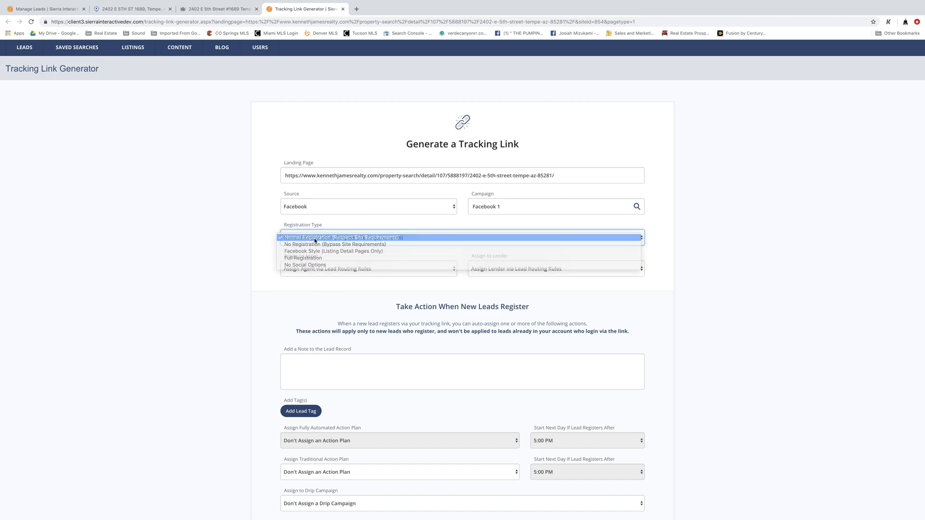
mouse_move(334, 251)
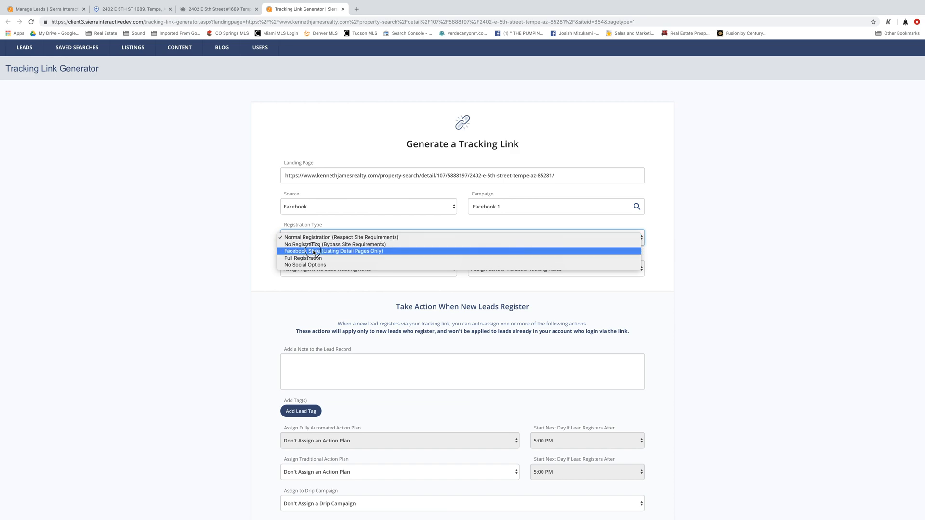
click(334, 251)
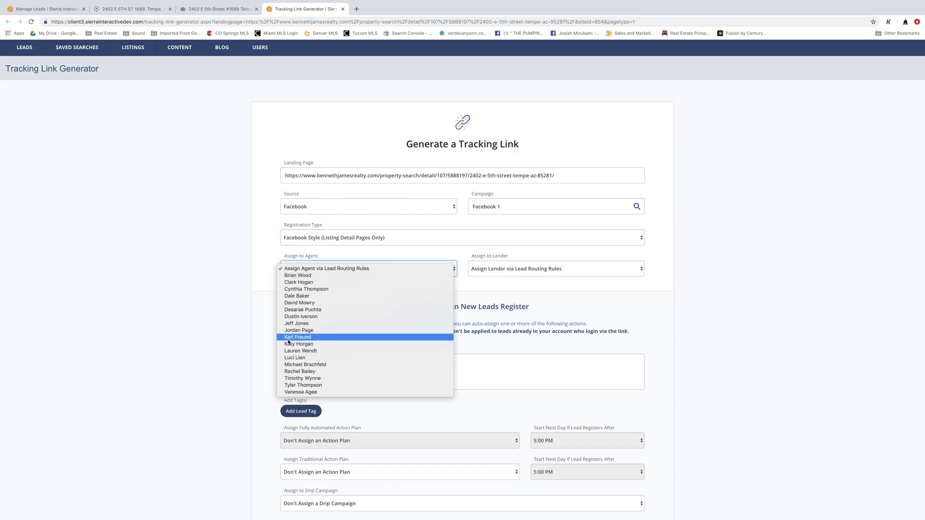
click(297, 337)
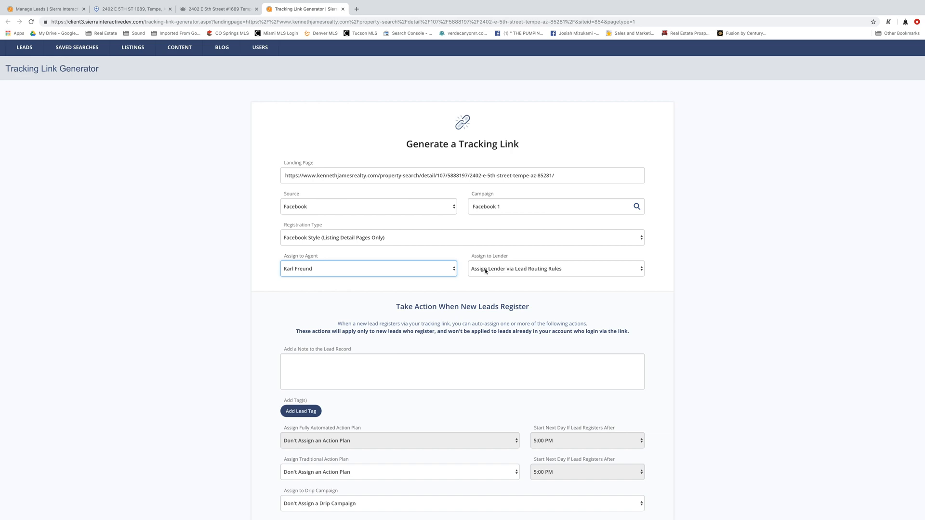
click(554, 268)
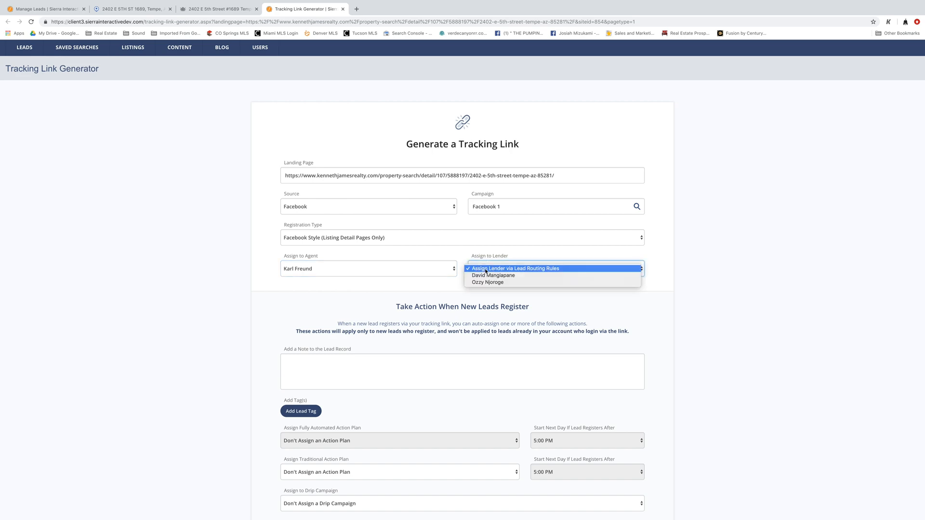
click(492, 276)
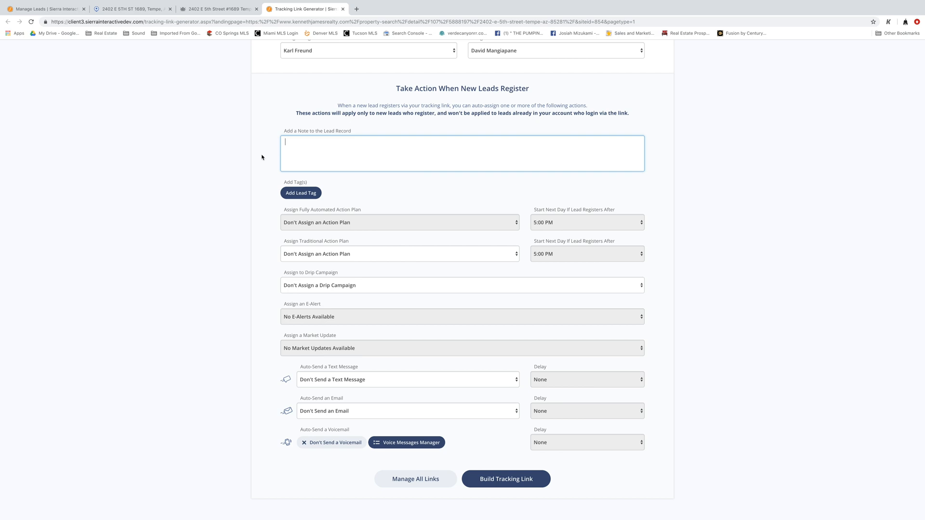
Add the lead record note 'Personal FB Post 4/2/19'
text(Personal)
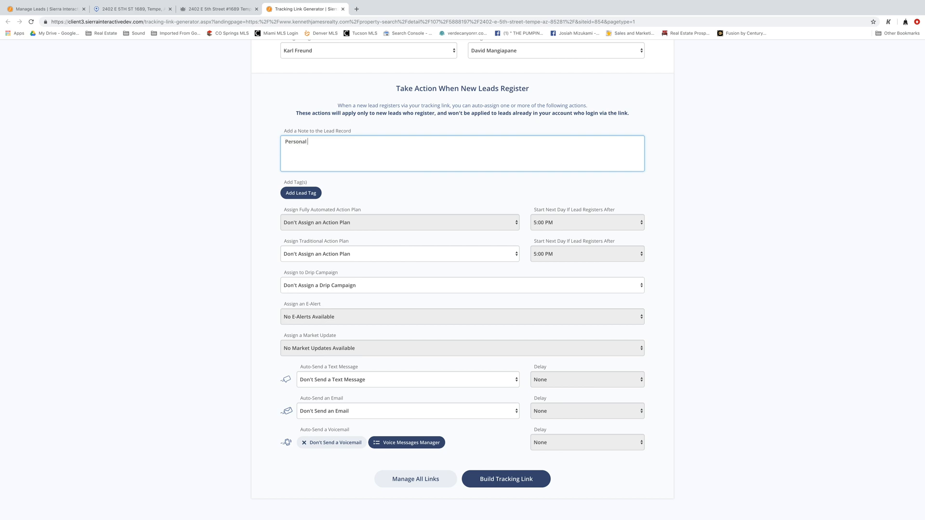
text(FB Post)
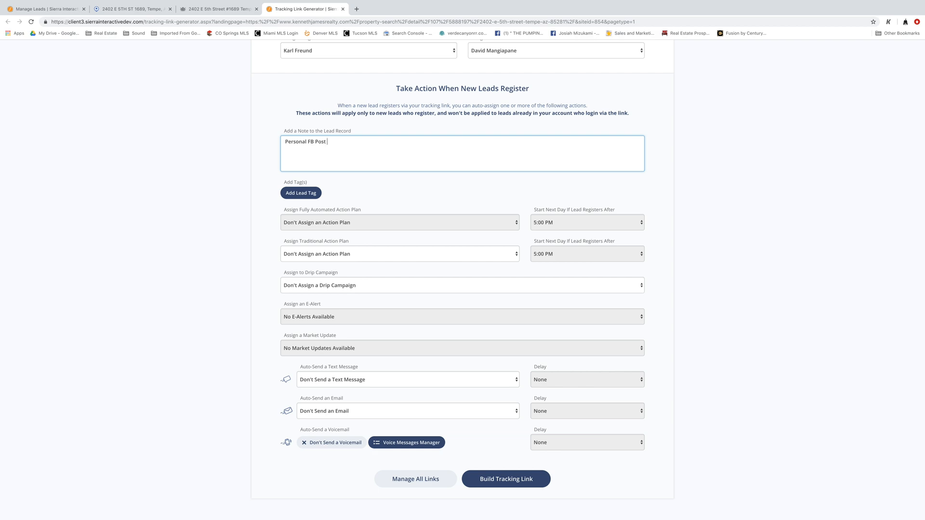
text(4/2/1)
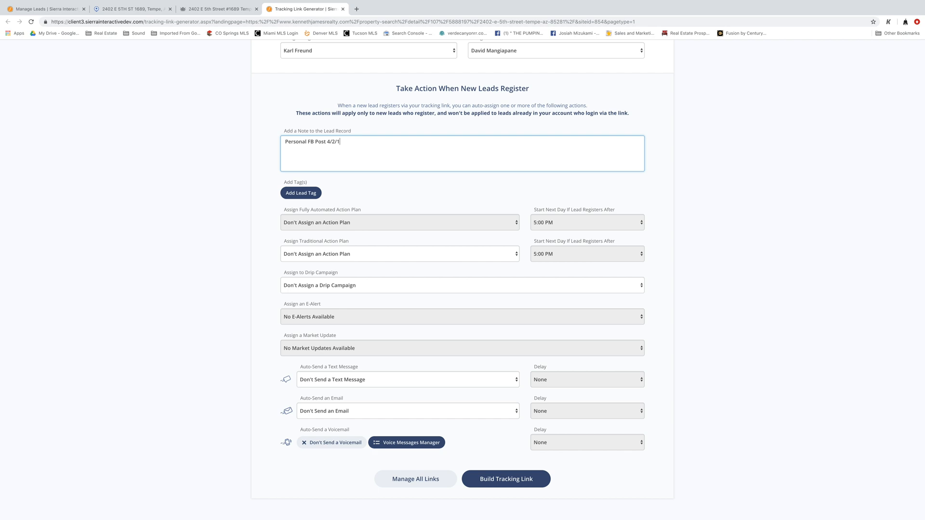
text(9)
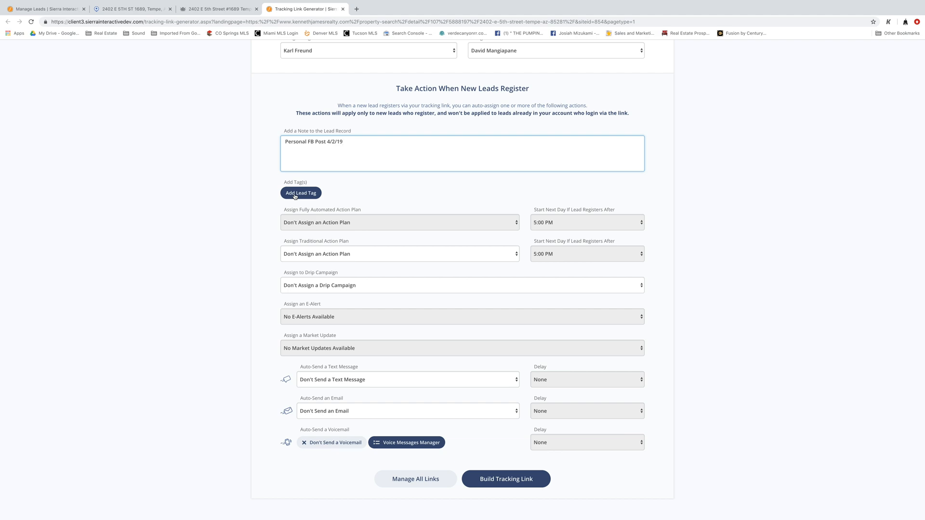
Tag new leads from the link with the Facebook lead tag
click(300, 193)
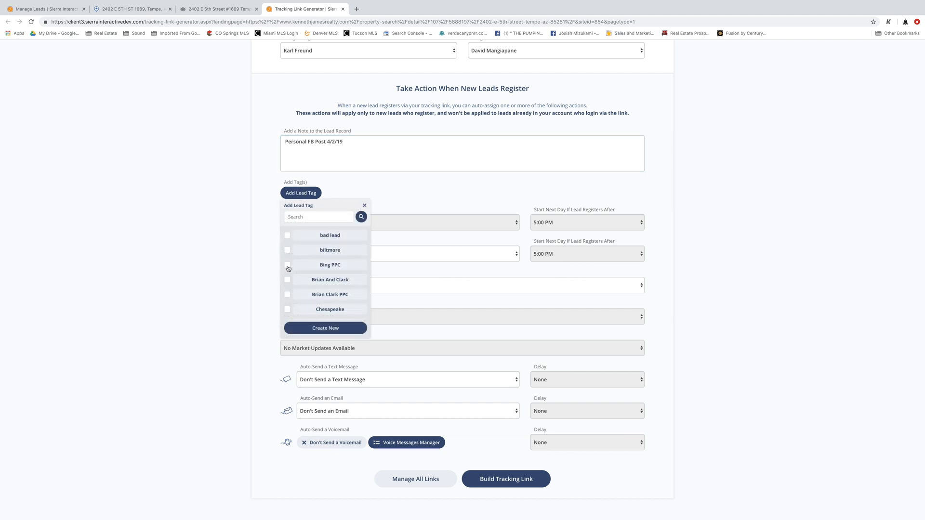
scroll(down, 3)
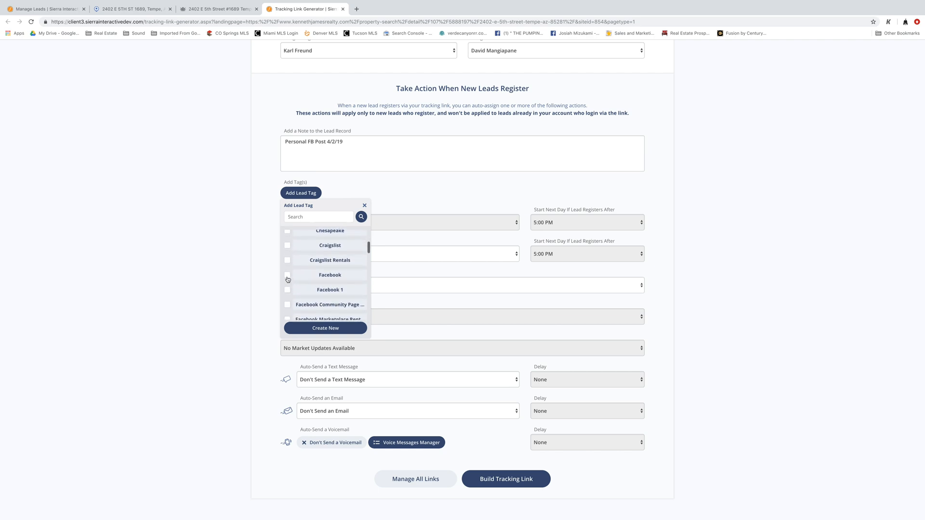
click(287, 276)
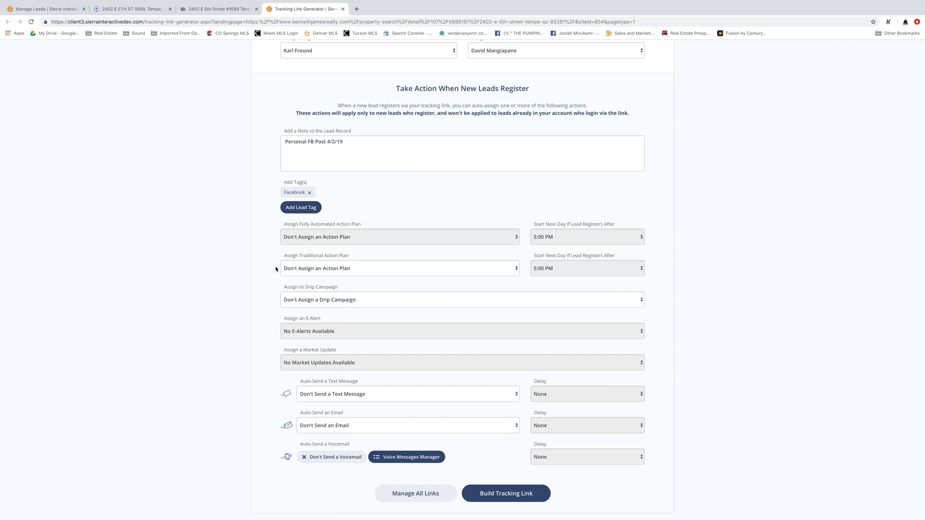
Assign the 10 Days of Success! action plan, starting next day after 8:00 PM
click(399, 268)
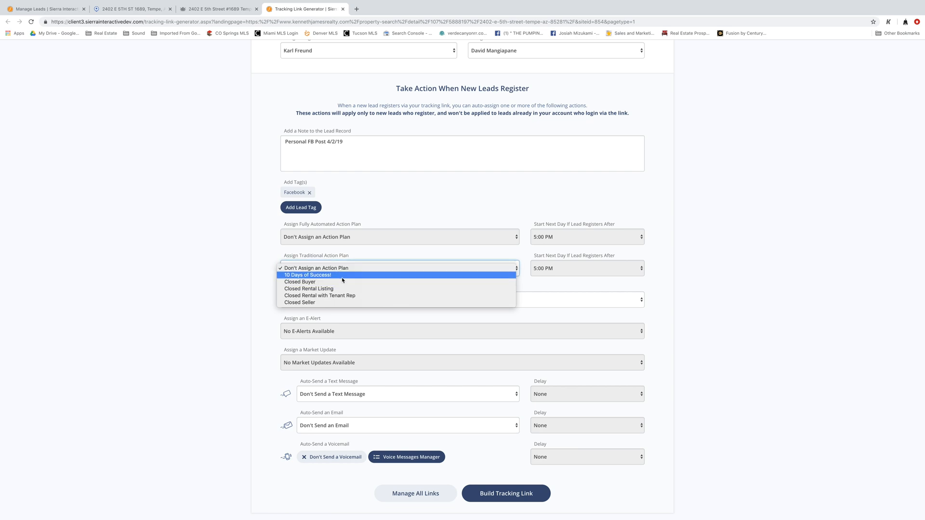
click(307, 275)
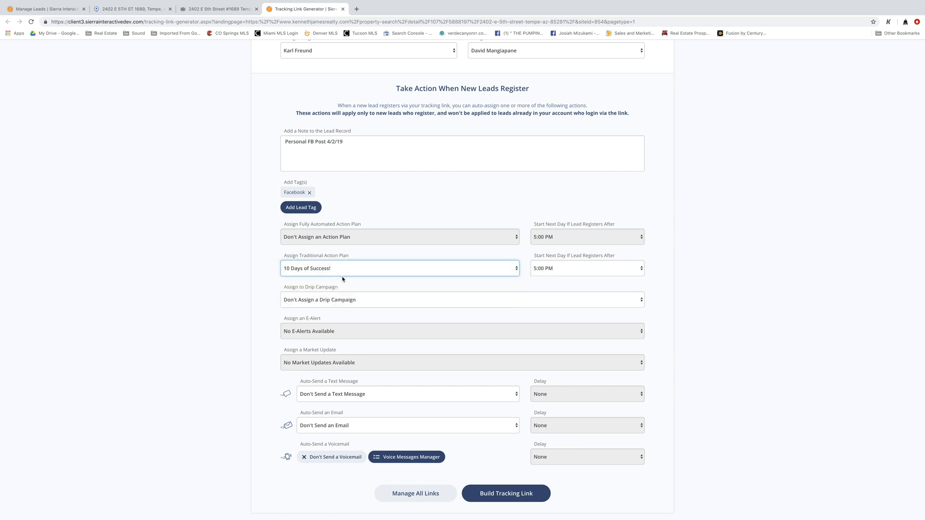
mouse_move(344, 279)
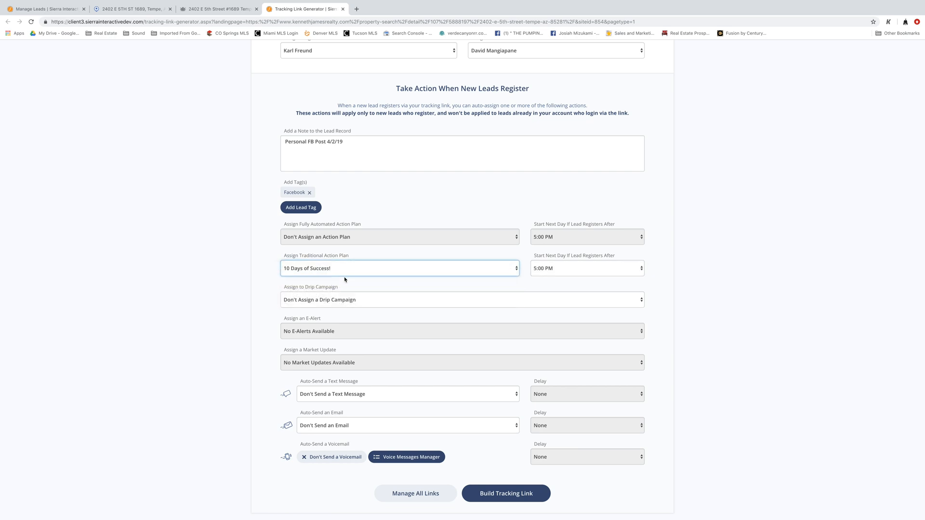
mouse_move(539, 283)
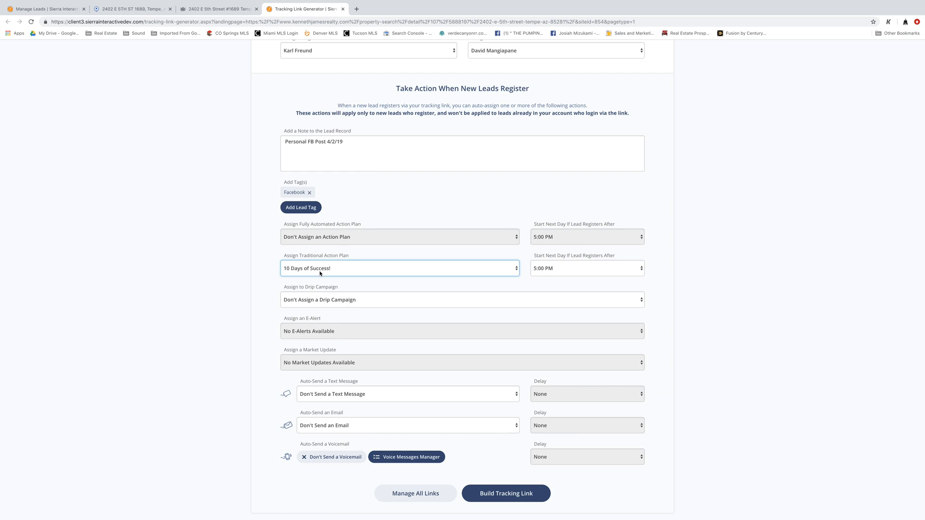
click(586, 268)
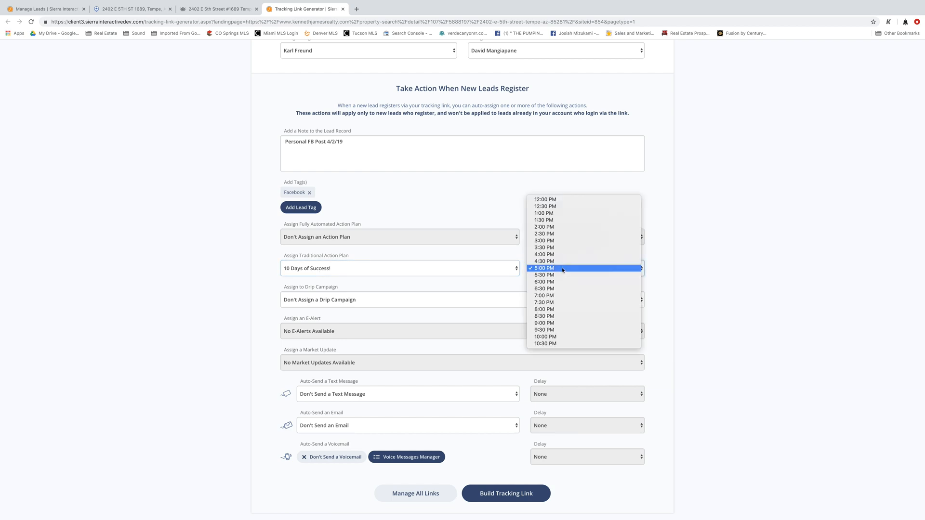
mouse_move(543, 309)
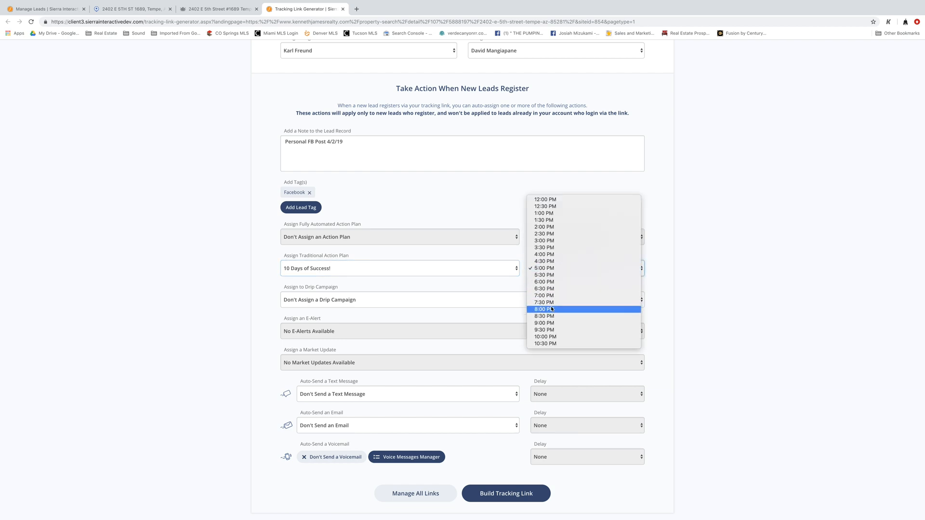
click(544, 309)
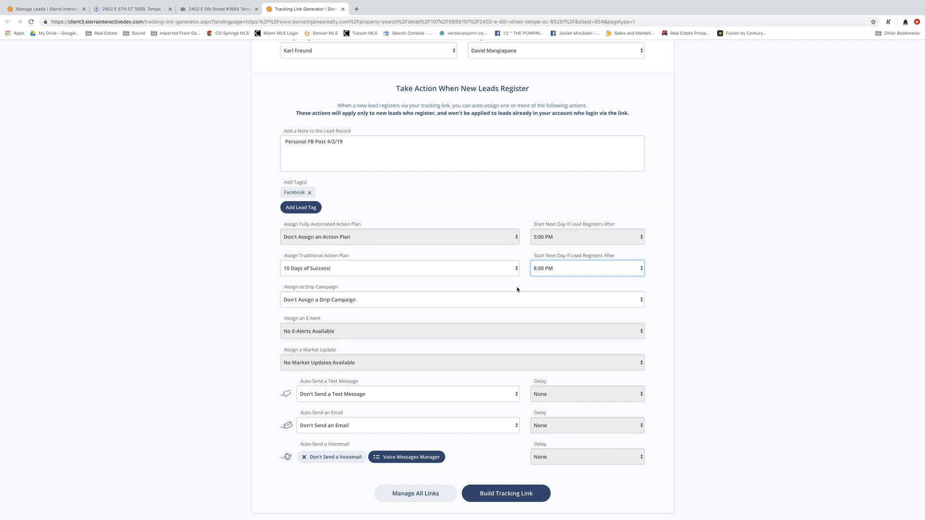
mouse_move(510, 290)
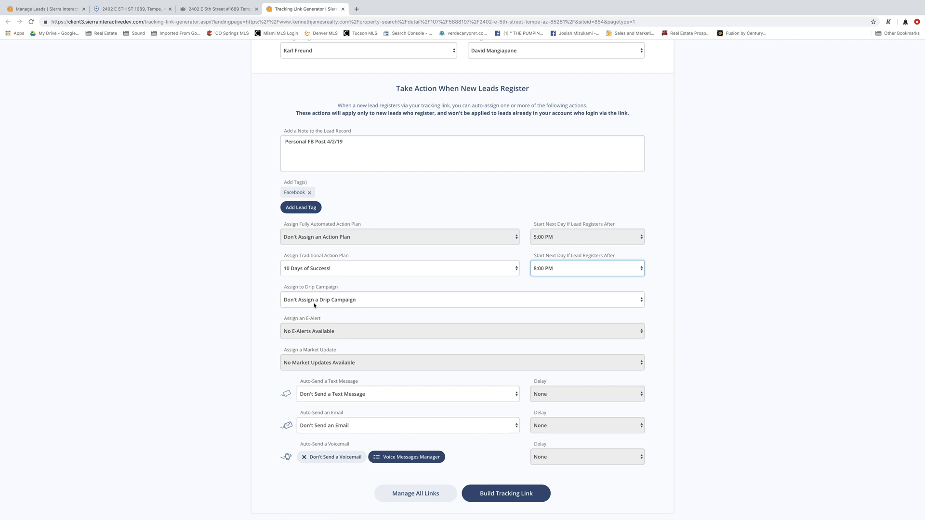
Assign new leads to the 'New Facebook Lead' drip campaign
click(461, 300)
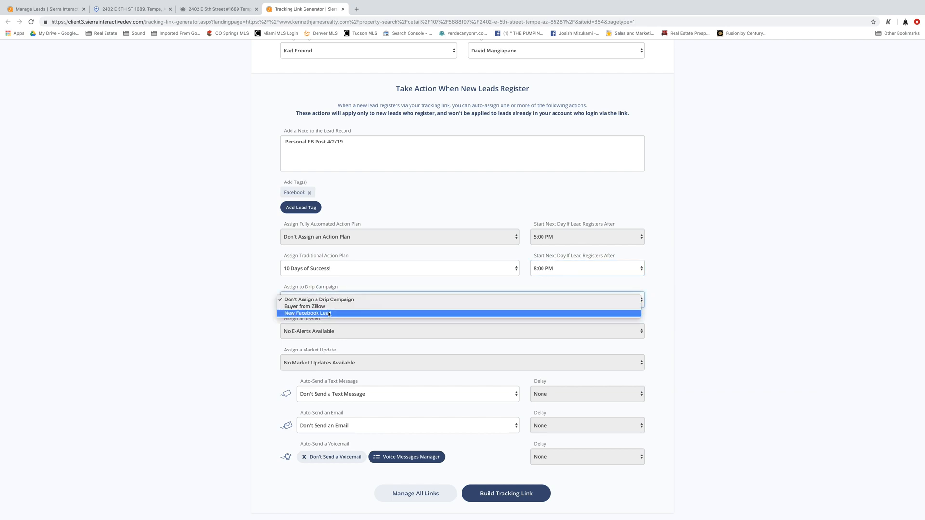
click(310, 313)
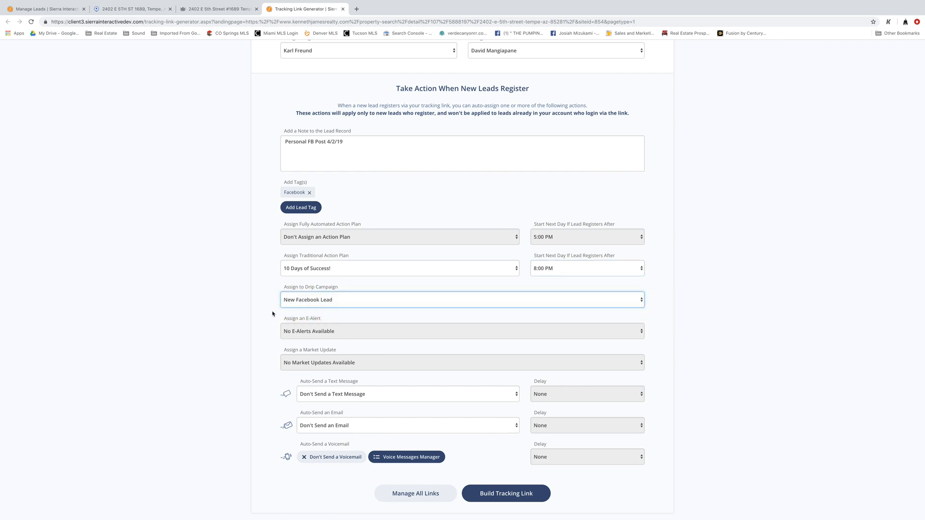
scroll(down, 3)
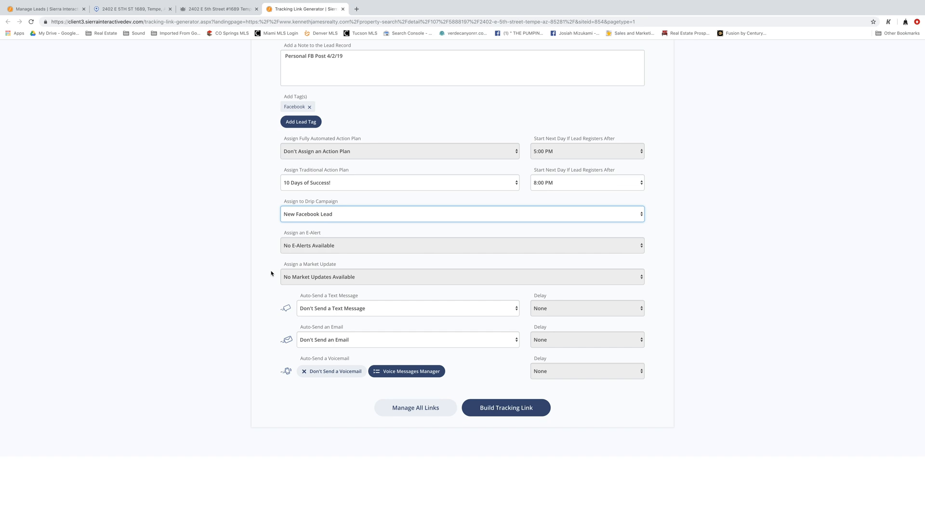
scroll(down, 3)
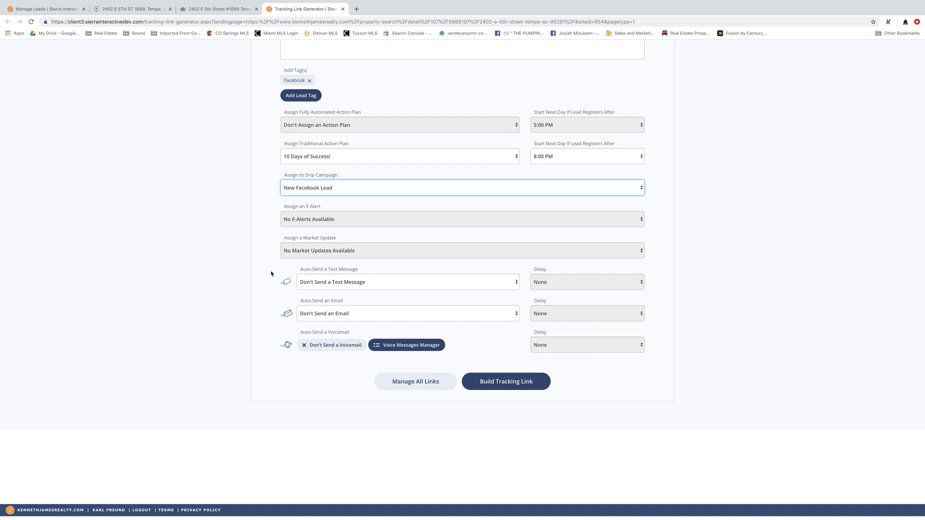
mouse_move(321, 286)
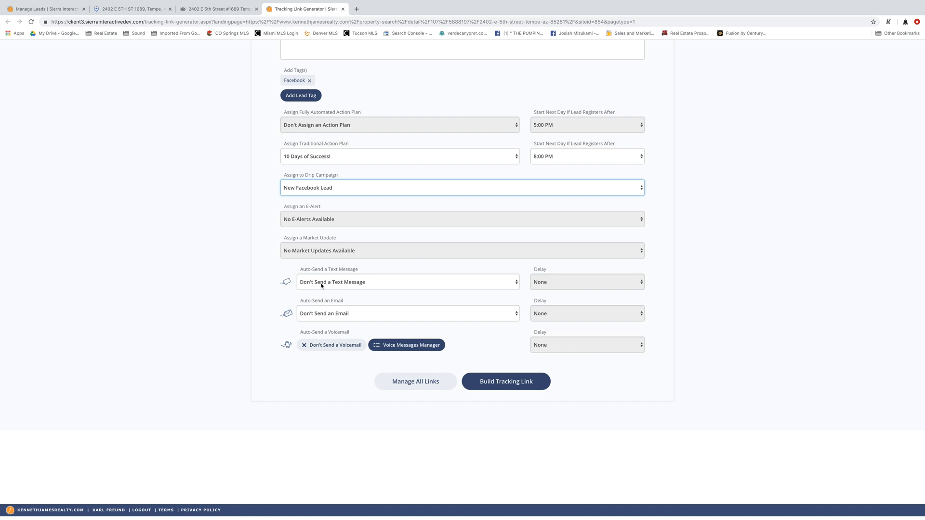
Set the auto-send text to a new custom message with a 3-minute delay
click(406, 281)
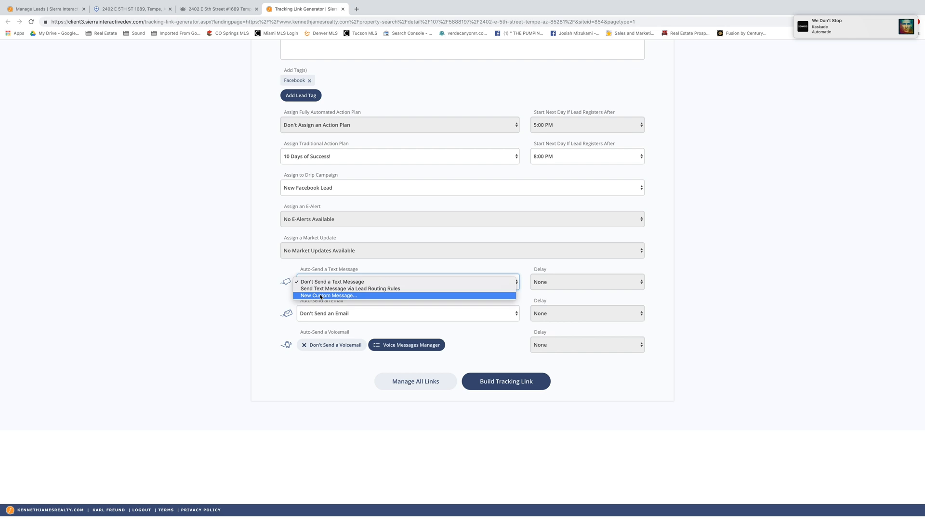
click(328, 296)
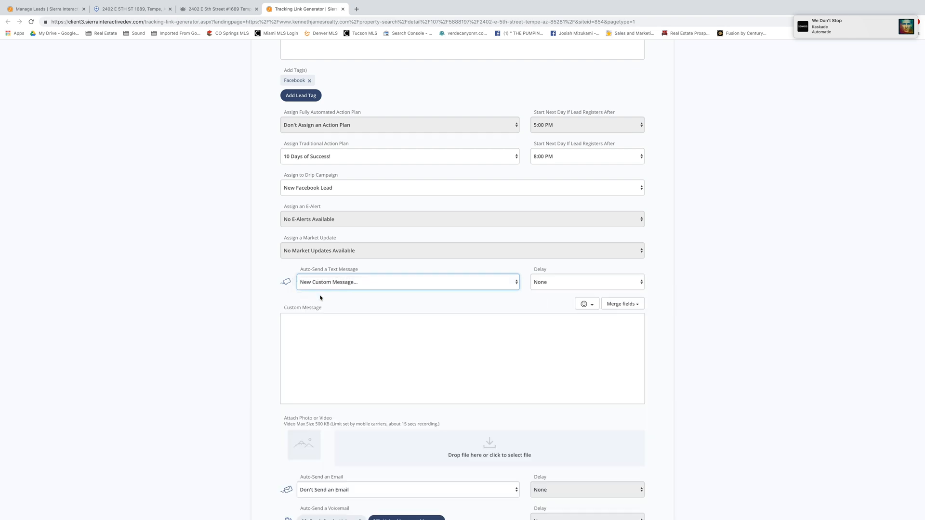
click(585, 282)
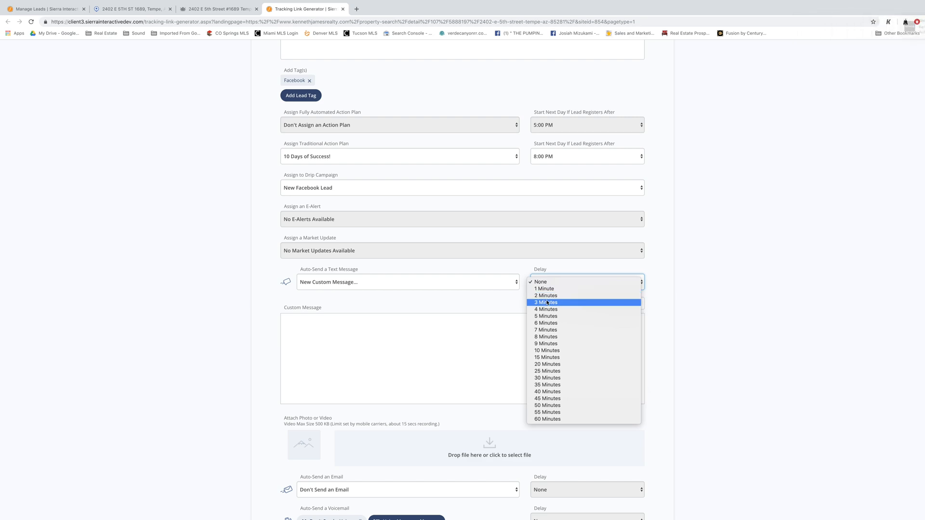
click(545, 302)
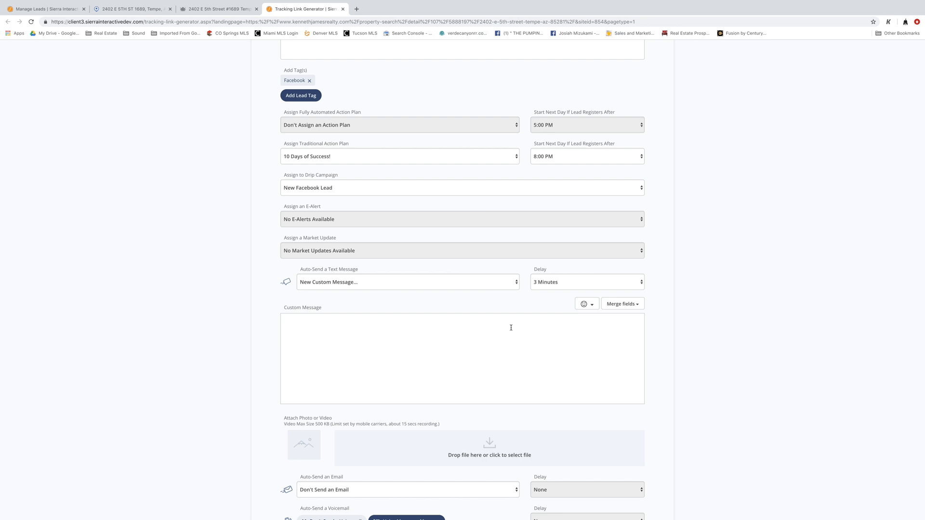
Write the auto-text: first-name greeting, home-tour invite, Karl Freund signature, and a smiley
click(620, 304)
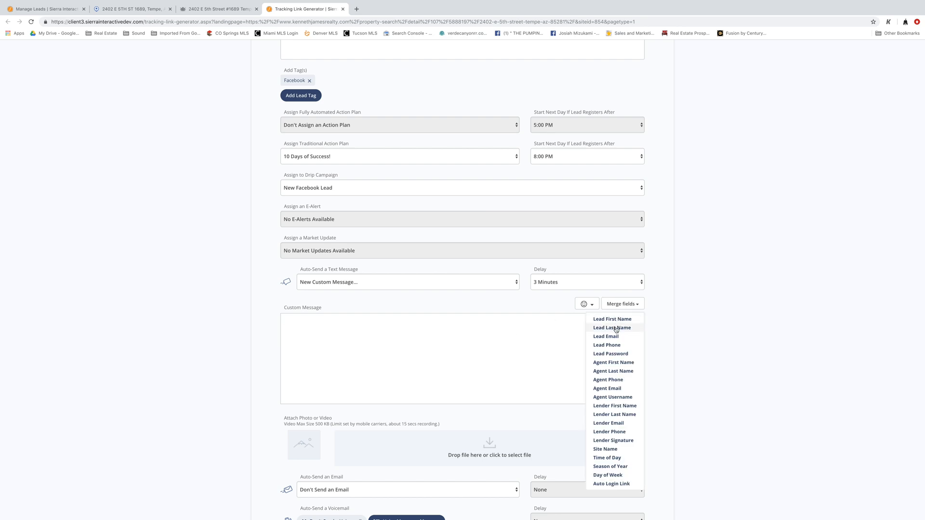
click(612, 319)
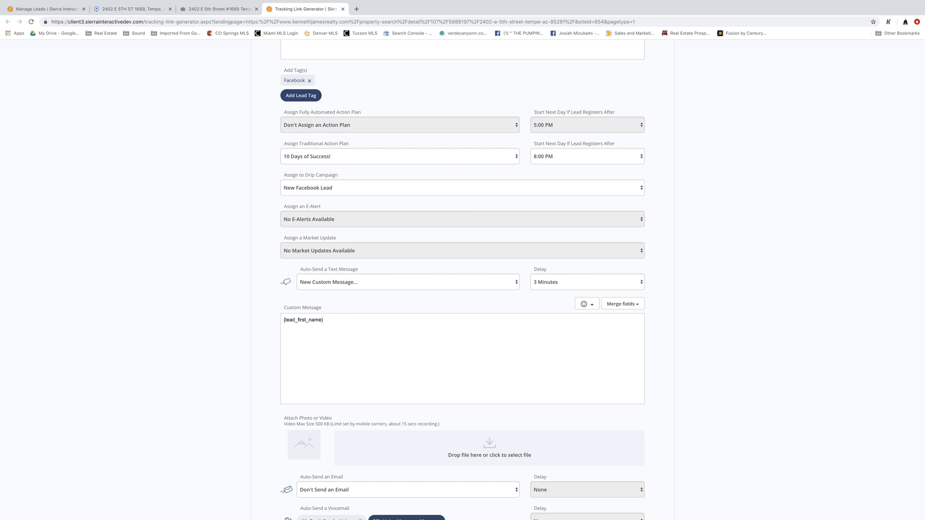
text(let me)
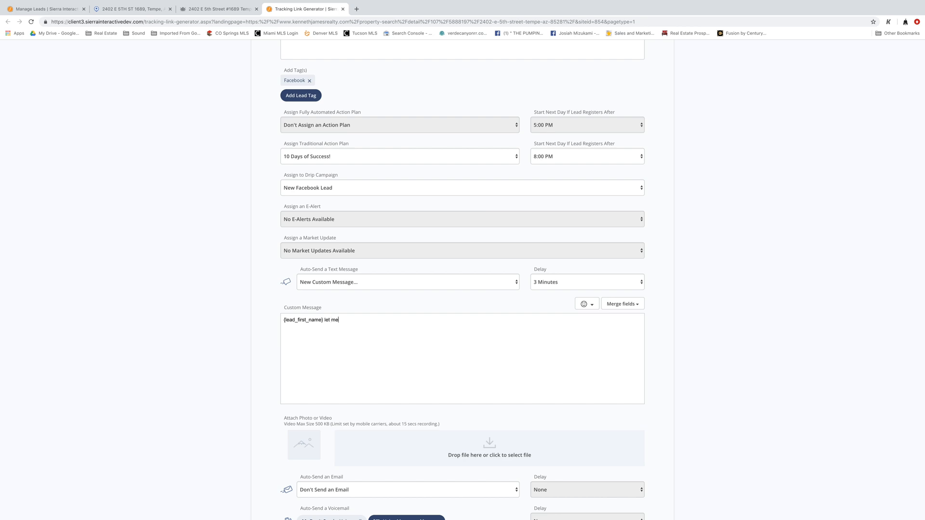
text(know if you'd like to look at some homes today! - Karl Freund, Kenneth James Rea)
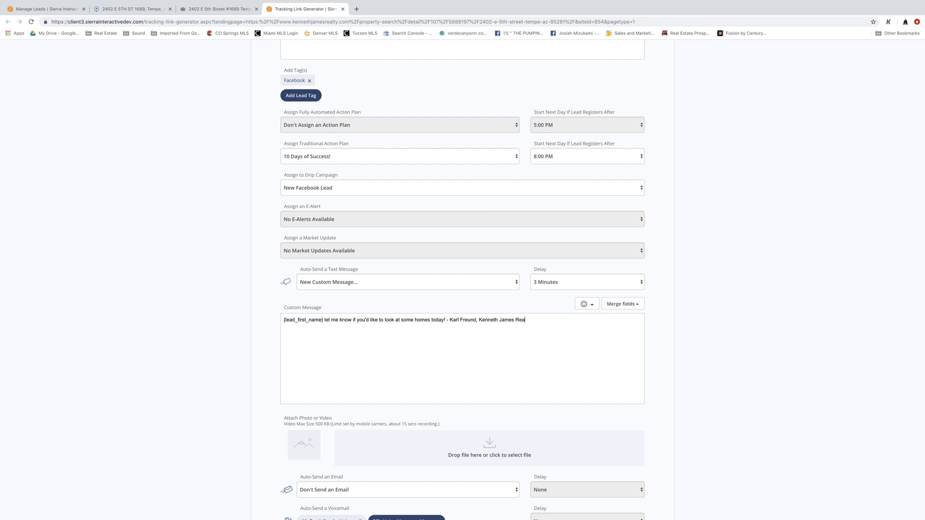
text(lty)
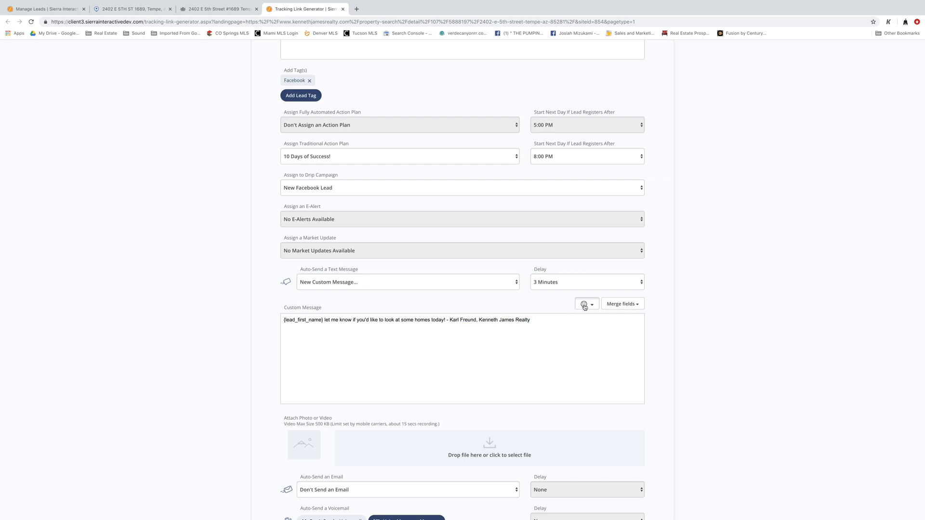
click(584, 304)
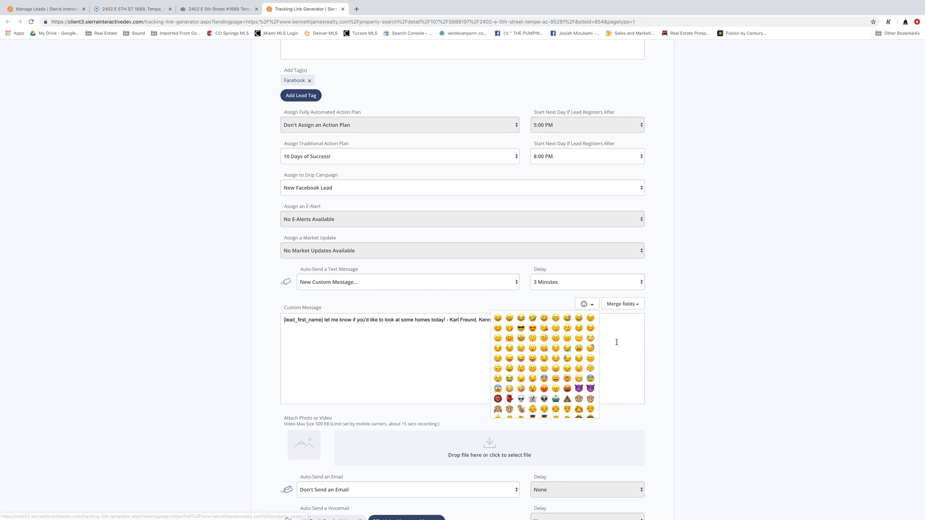
click(558, 324)
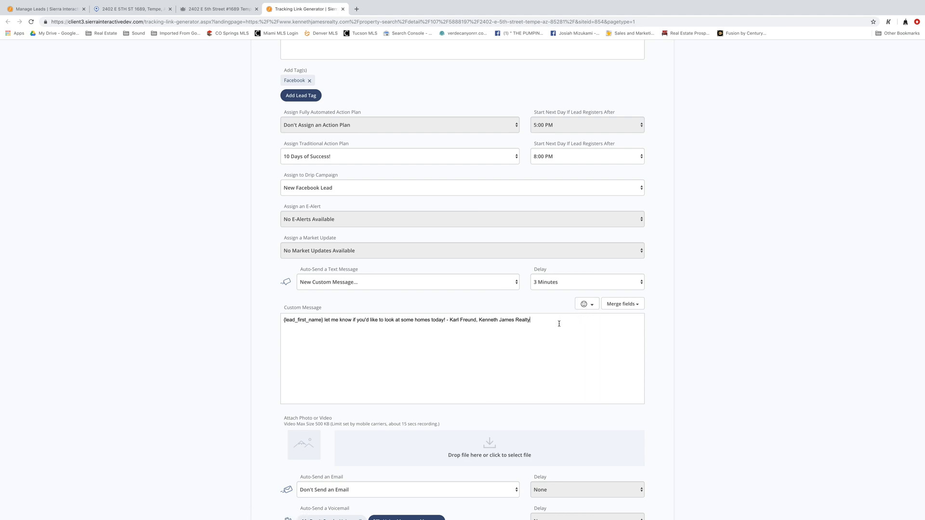
click(584, 304)
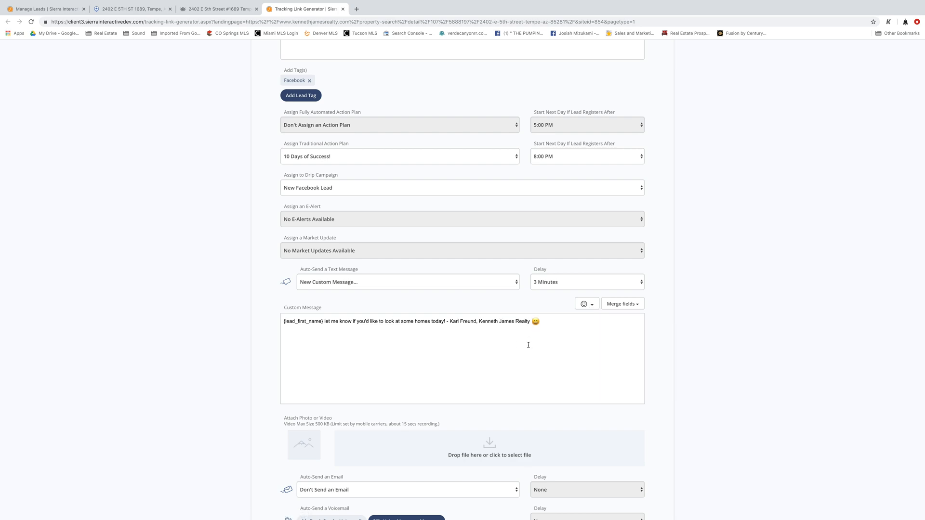
scroll(down, 3)
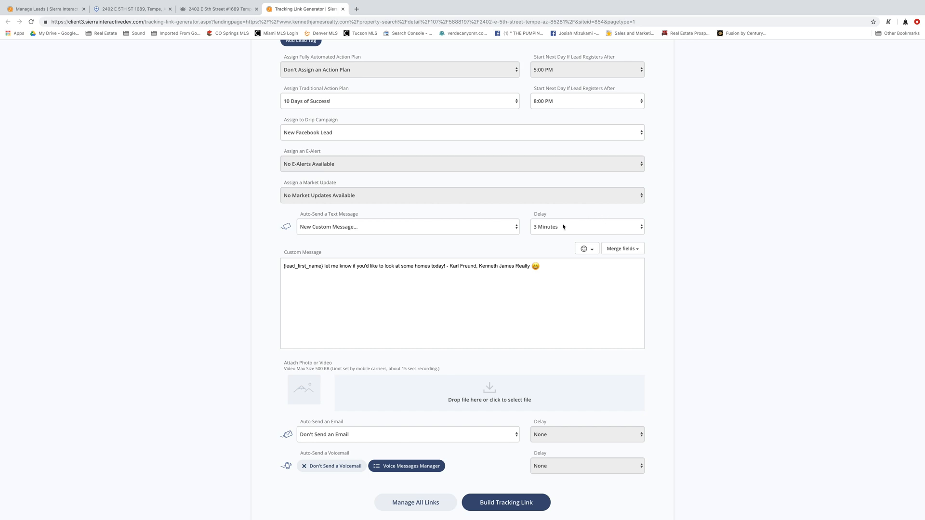
scroll(down, 3)
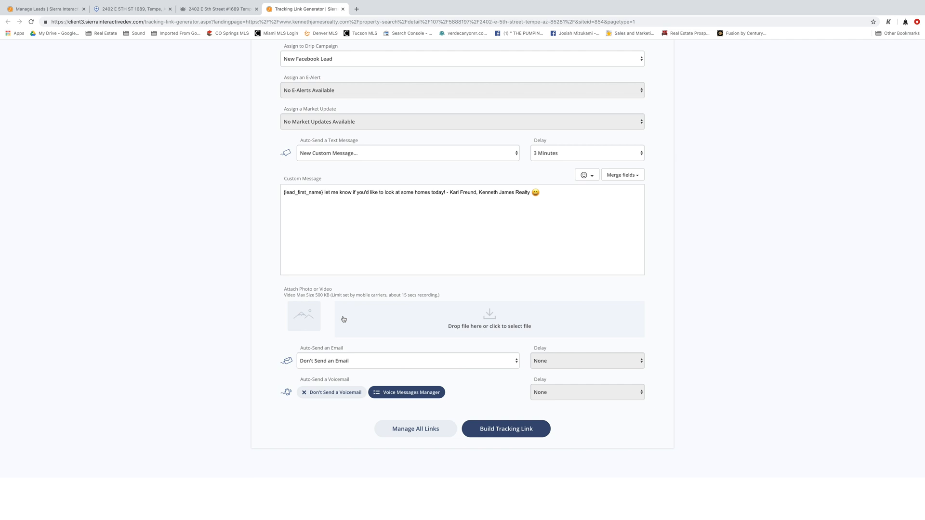
drag(389, 294, 437, 295)
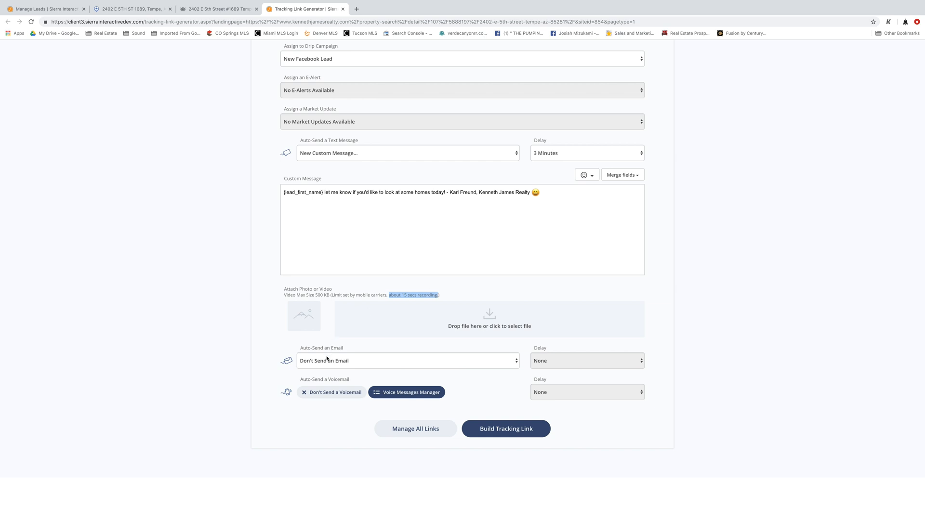
mouse_move(592, 357)
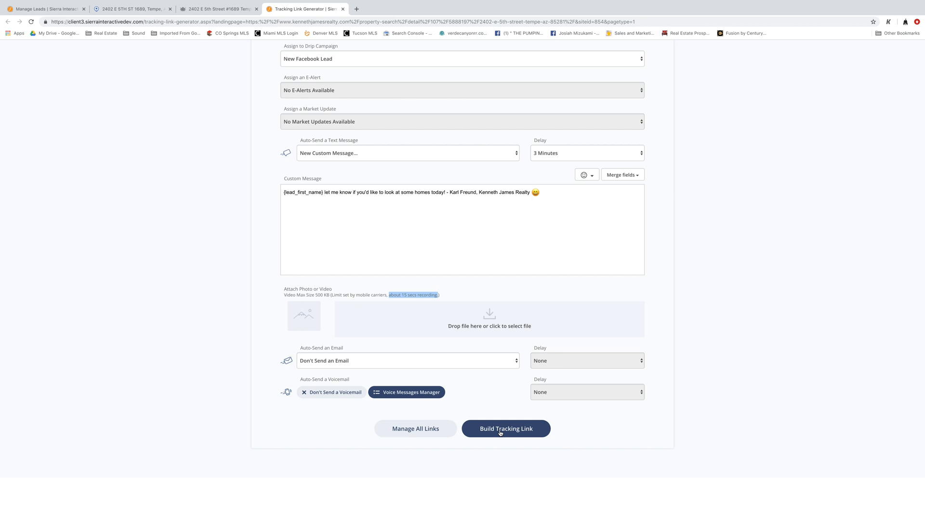
Build the tracking link and select its generated short and full links
click(505, 428)
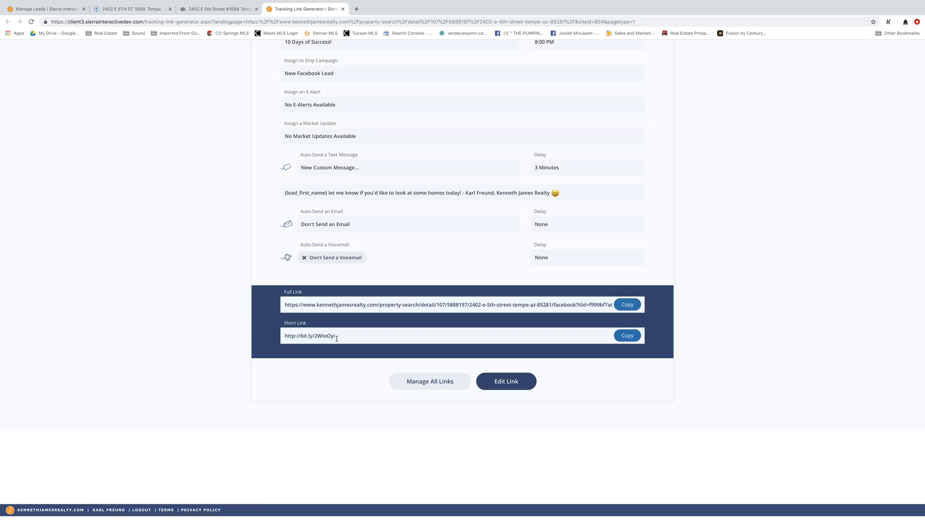
triple_click(310, 336)
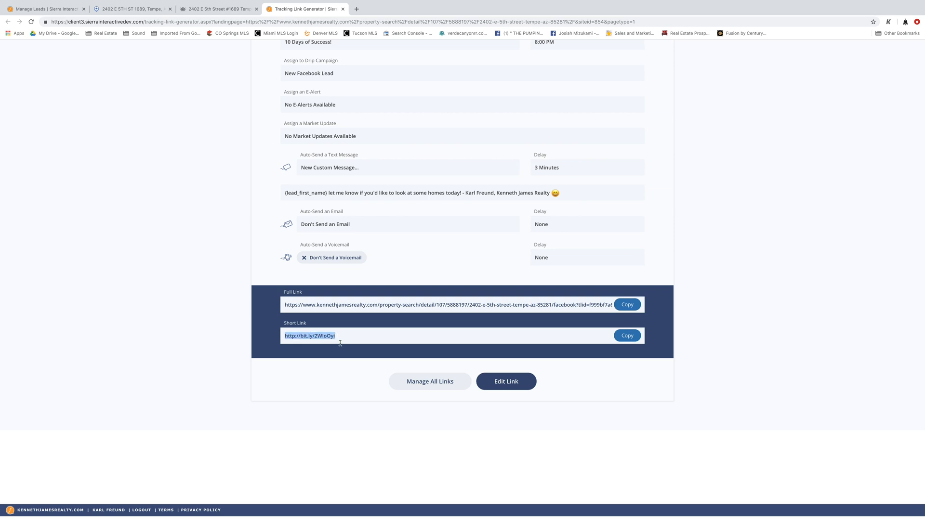
click(448, 304)
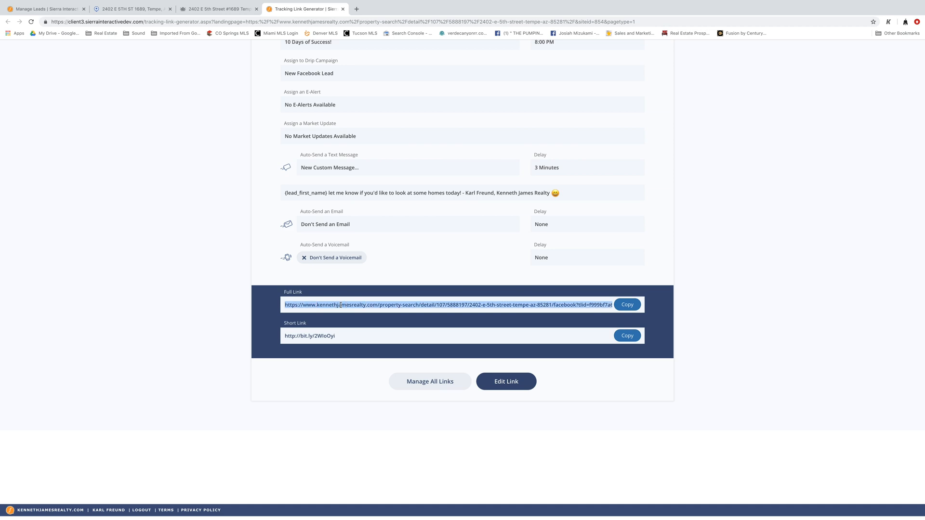
mouse_move(354, 48)
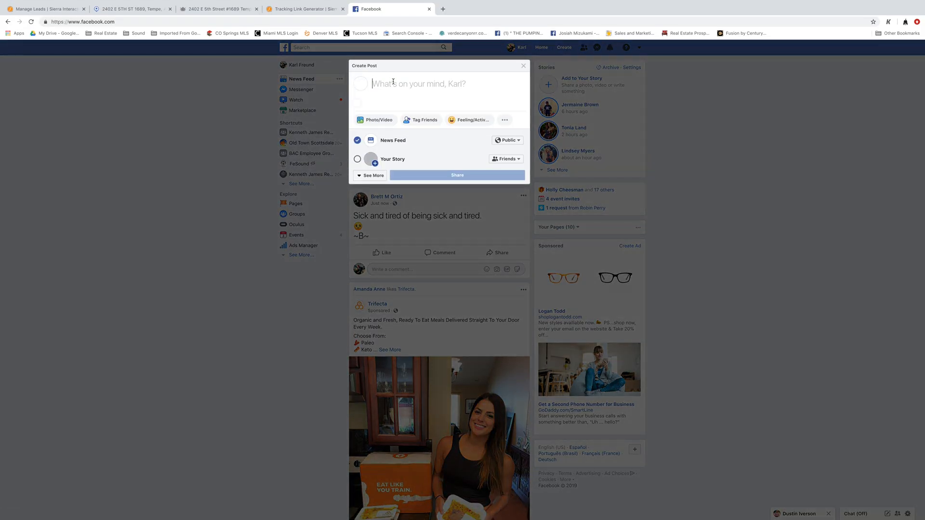
Paste the Tempe listing link, caption it 'Check out this listing!', and also share to Story
text(https://www.kennethjamesrealty.com/property-search/detail/107/5888197/2402-e-5th-street-tempe-az-85281/facebook?tid=f999bf7a6e8748a0ab6eb9382dcbb170)
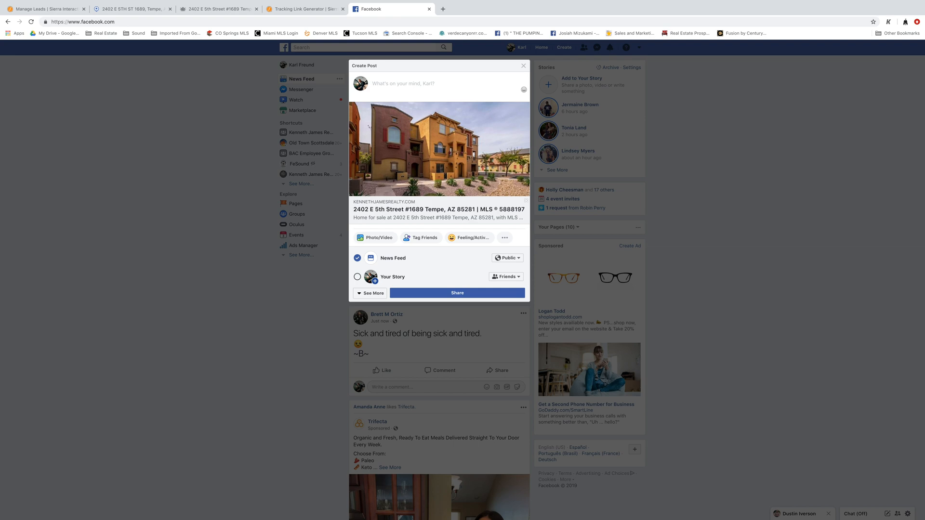
text(Check out this)
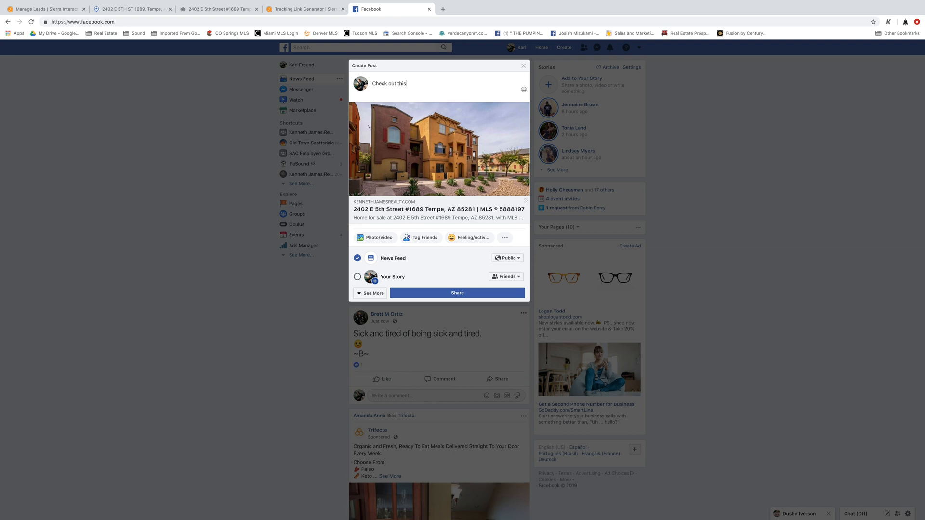
text(listing!)
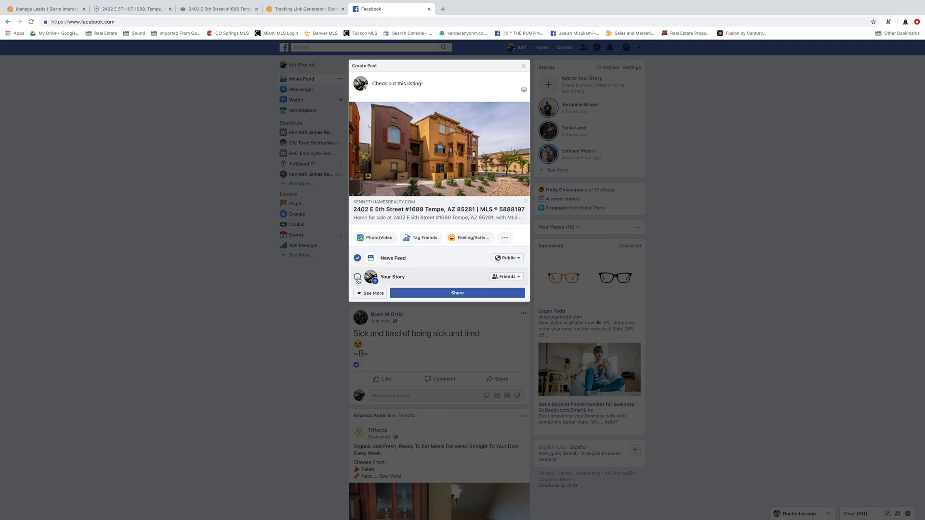
click(357, 276)
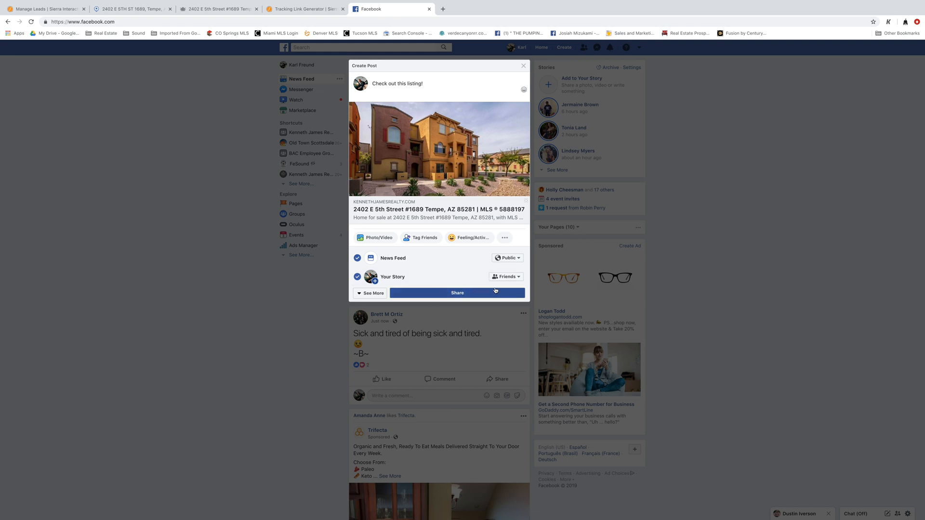
mouse_move(505, 276)
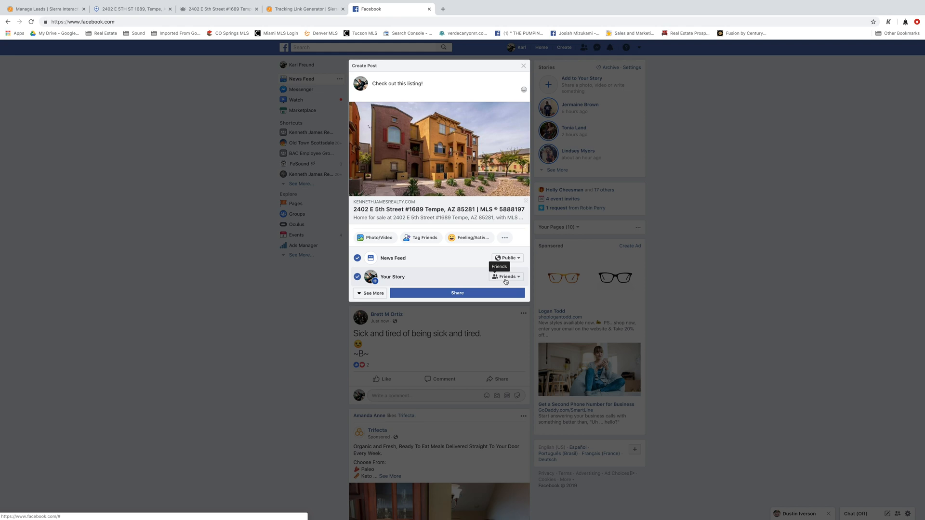
mouse_move(482, 275)
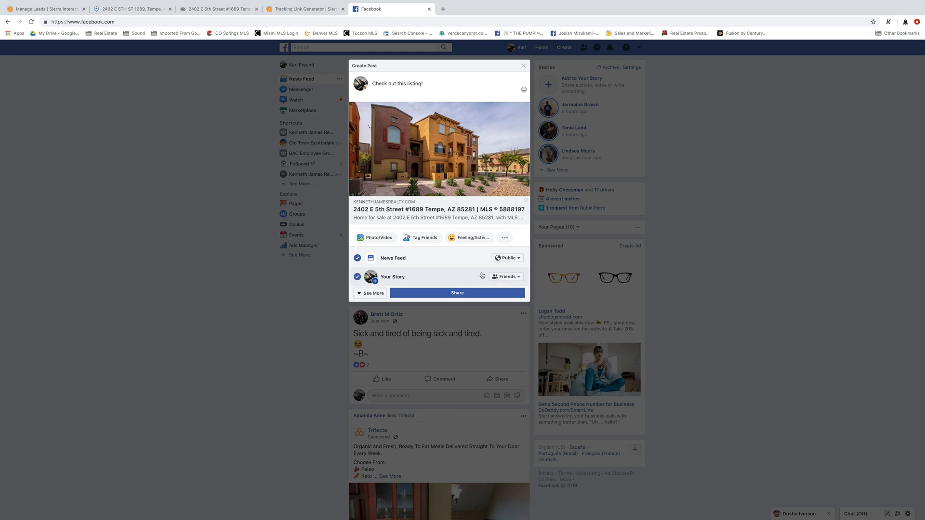